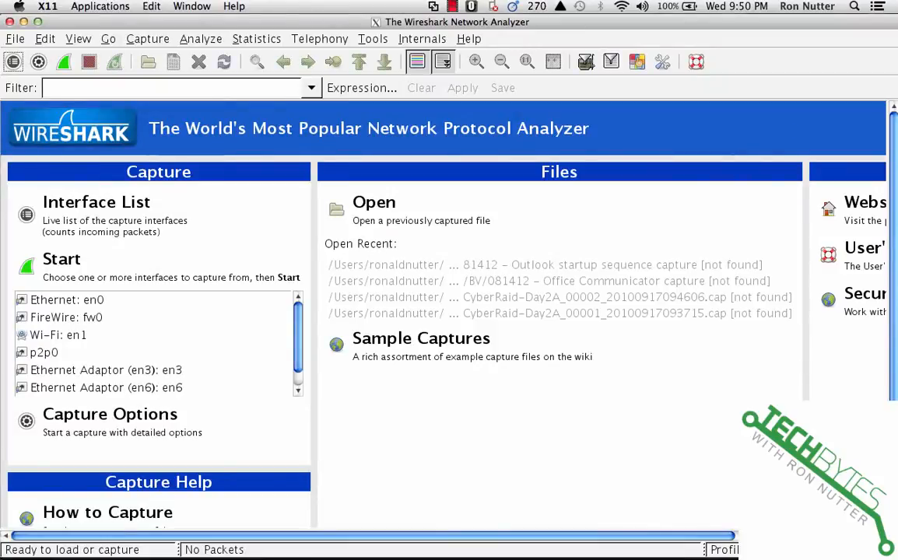
mouse_move(382, 541)
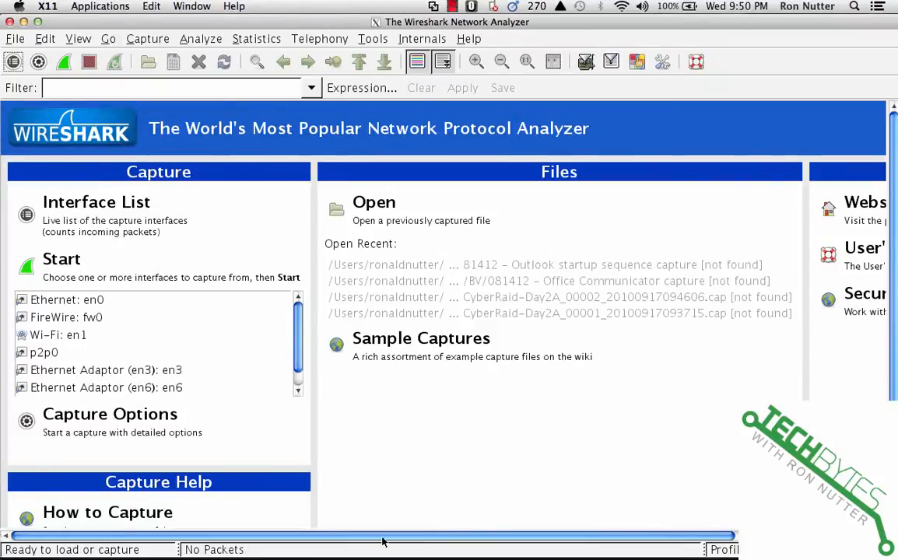
mouse_move(362, 533)
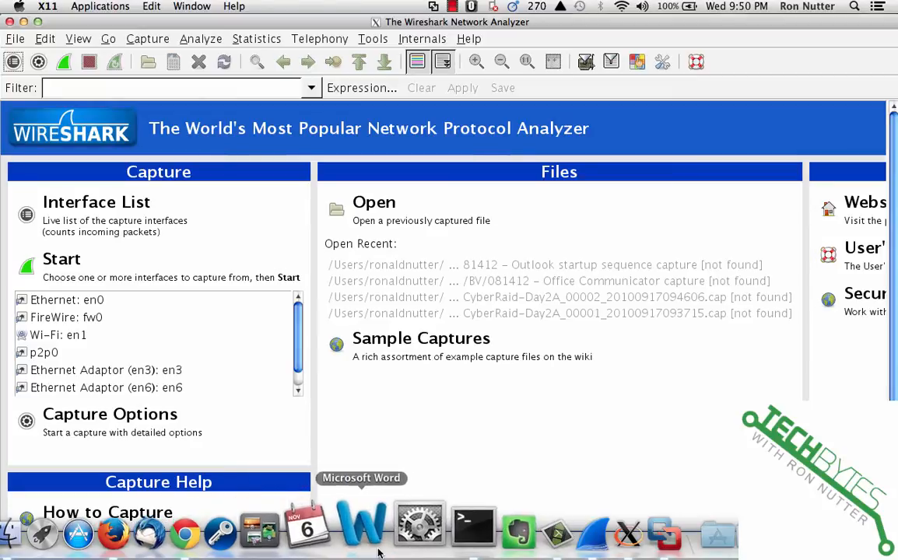
Step: Open System Preferences' Network pane and select the wired Ethernet service
left_click(408, 525)
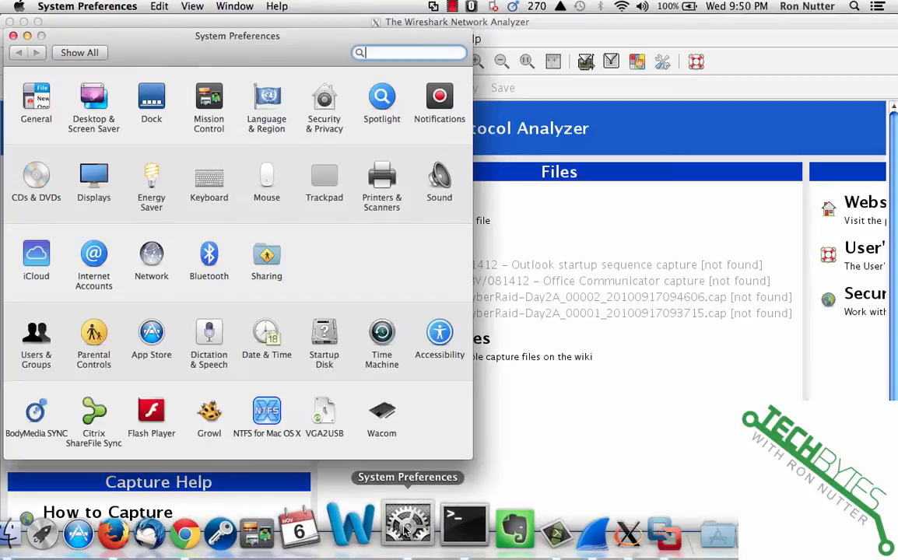
left_click(151, 257)
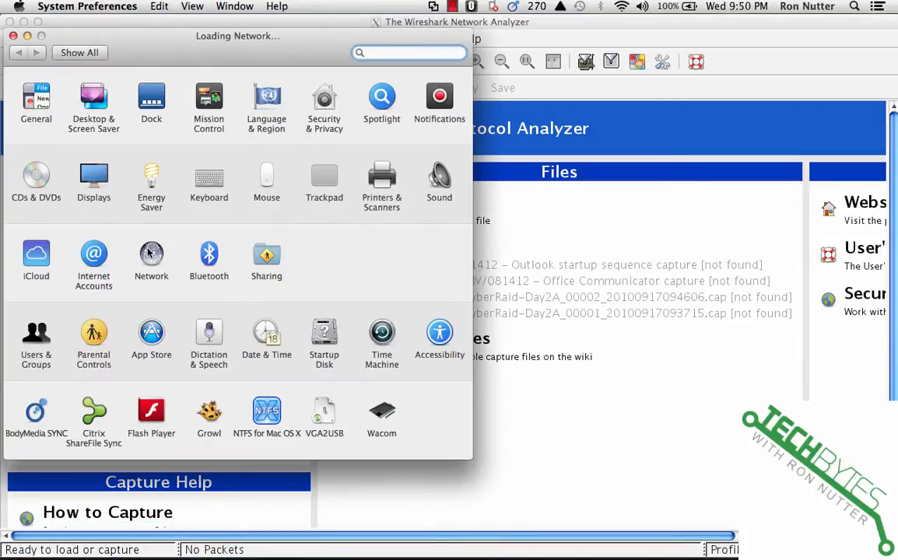
left_click(151, 254)
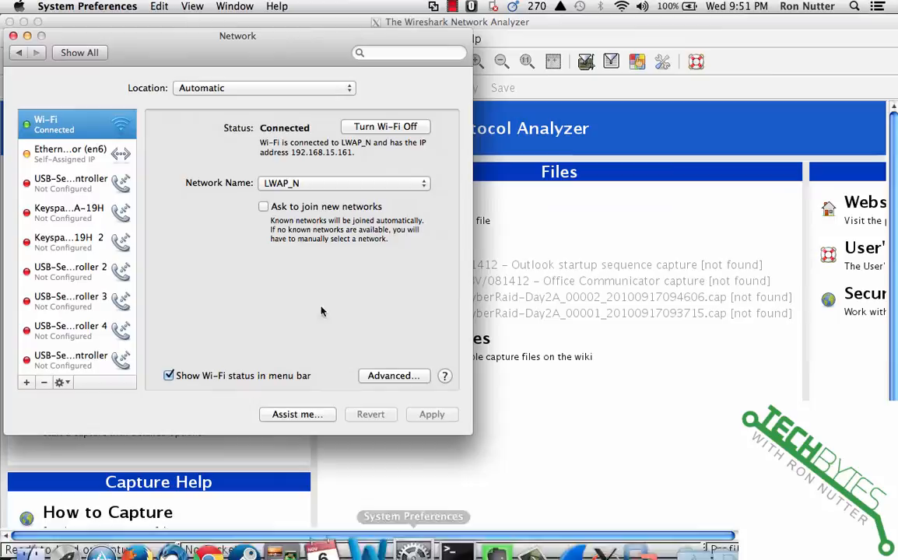
left_click_drag(237, 36, 440, 33)
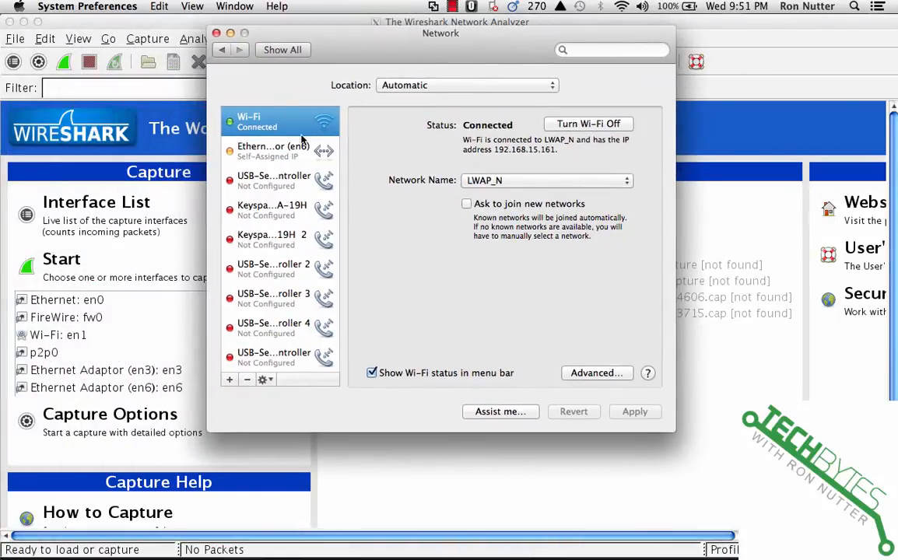
scroll("down", 3)
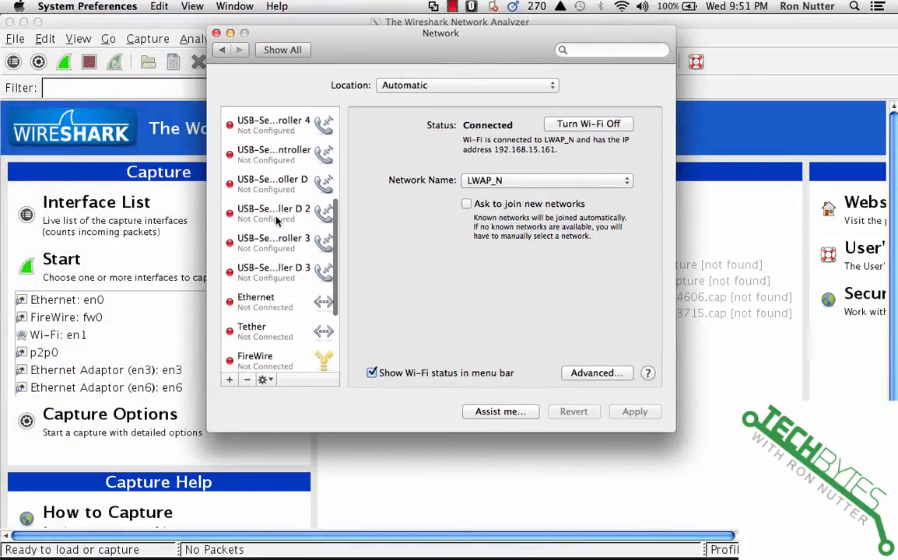
left_click(280, 270)
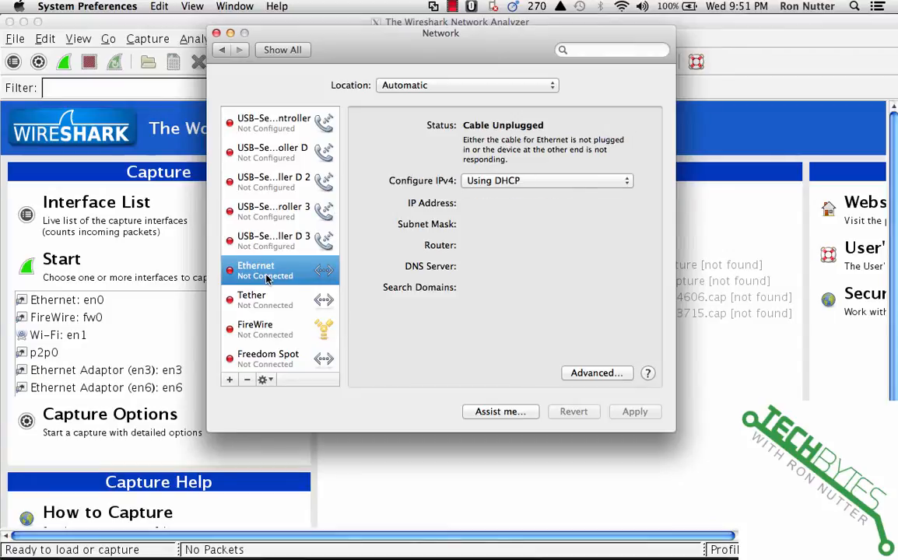
mouse_move(615, 184)
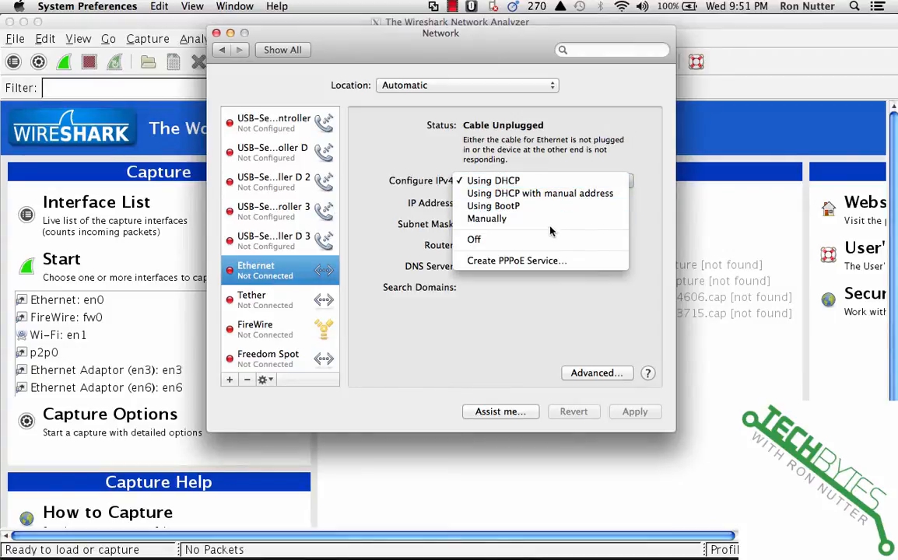
mouse_move(544, 239)
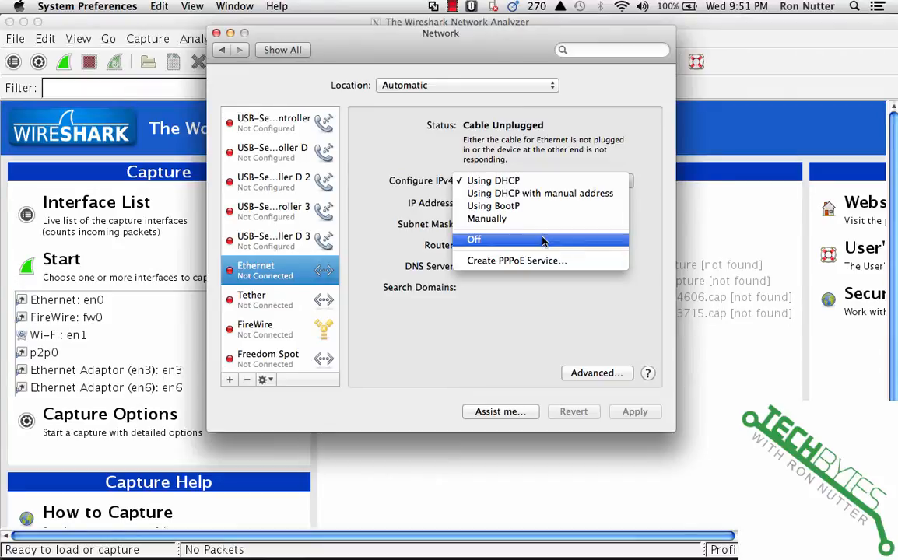
Step: Set Ethernet's Configure IPv4 to Off, then close Network and answer the apply prompt
left_click(474, 239)
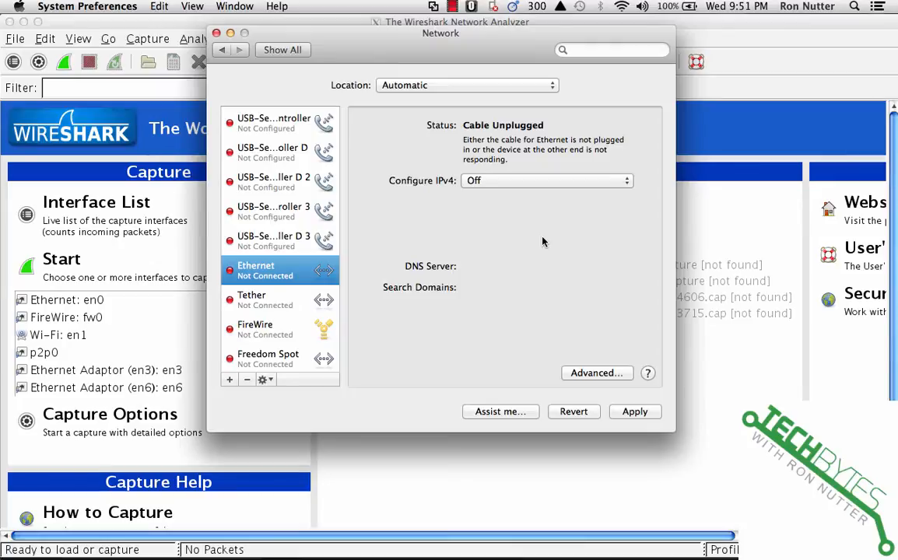
mouse_move(300, 71)
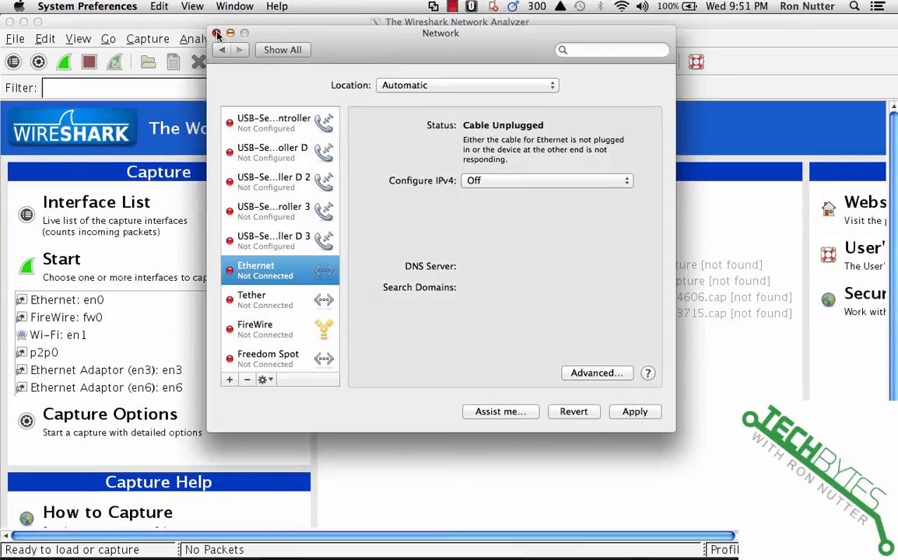
left_click(218, 33)
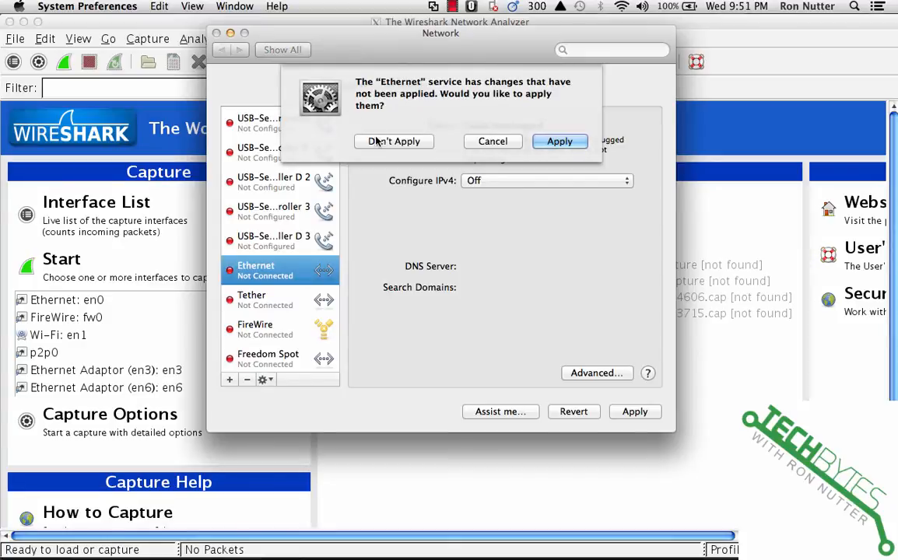
mouse_move(382, 146)
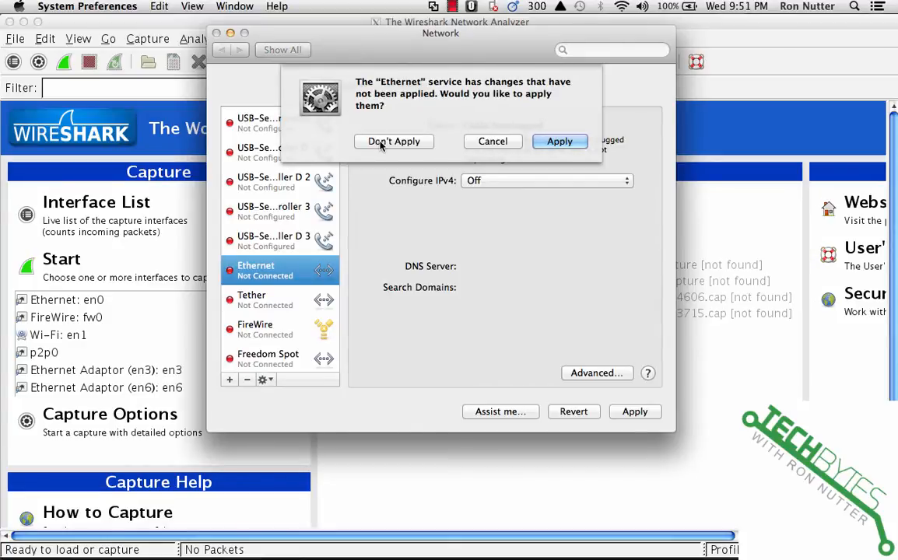
left_click(394, 141)
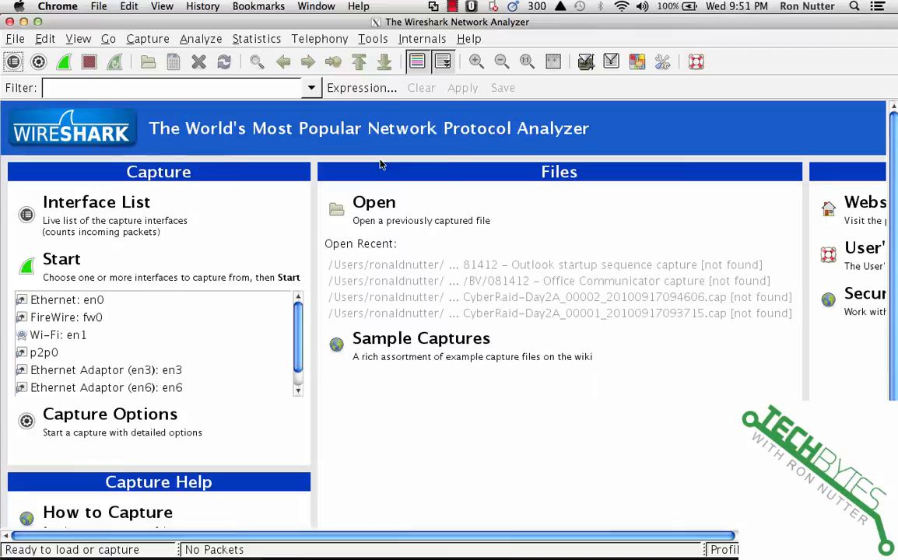
mouse_move(442, 529)
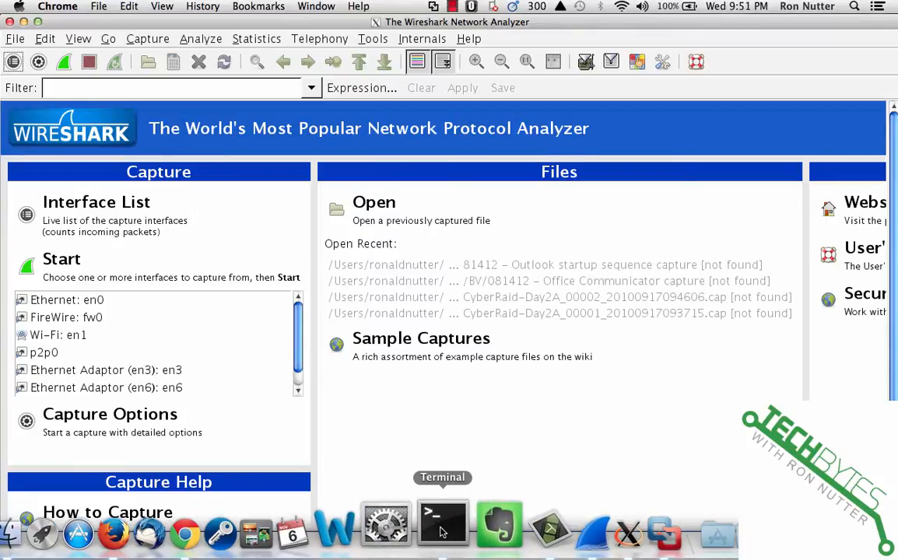
left_click(442, 523)
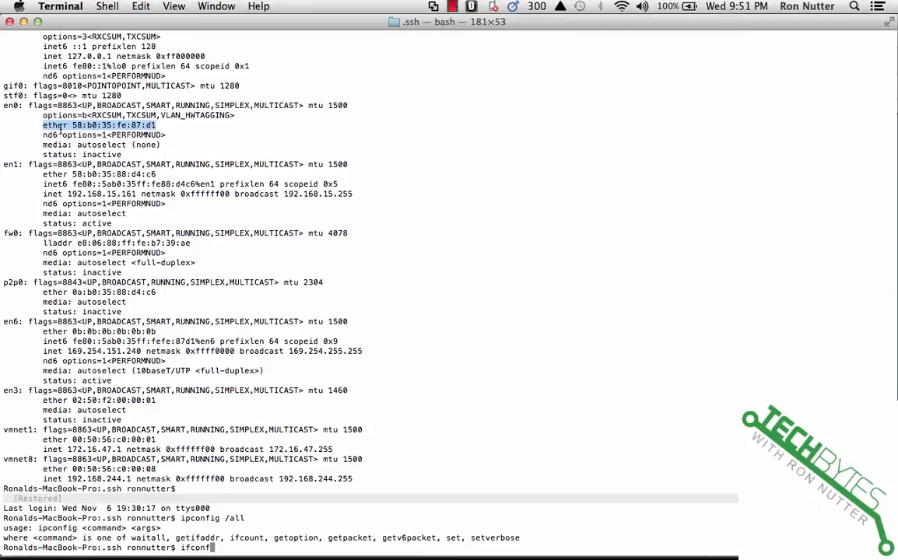
mouse_move(9, 109)
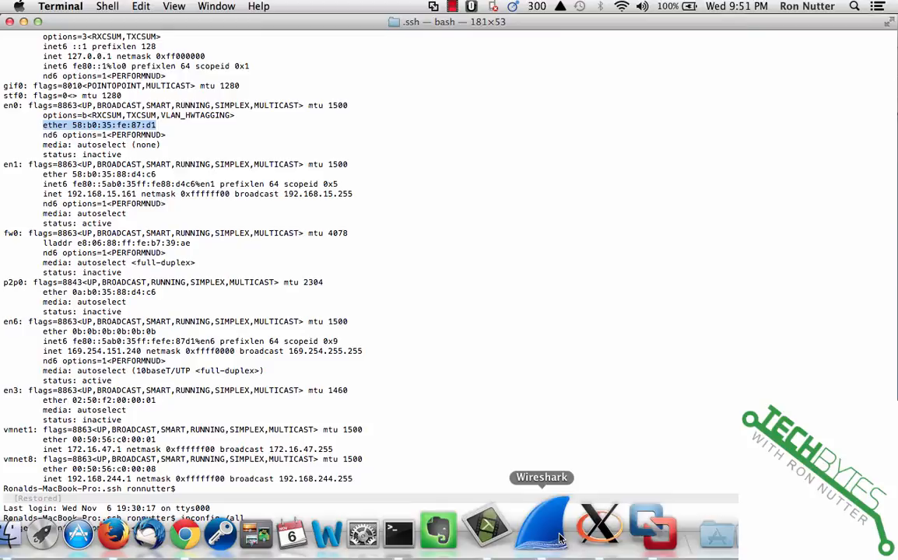
left_click(542, 531)
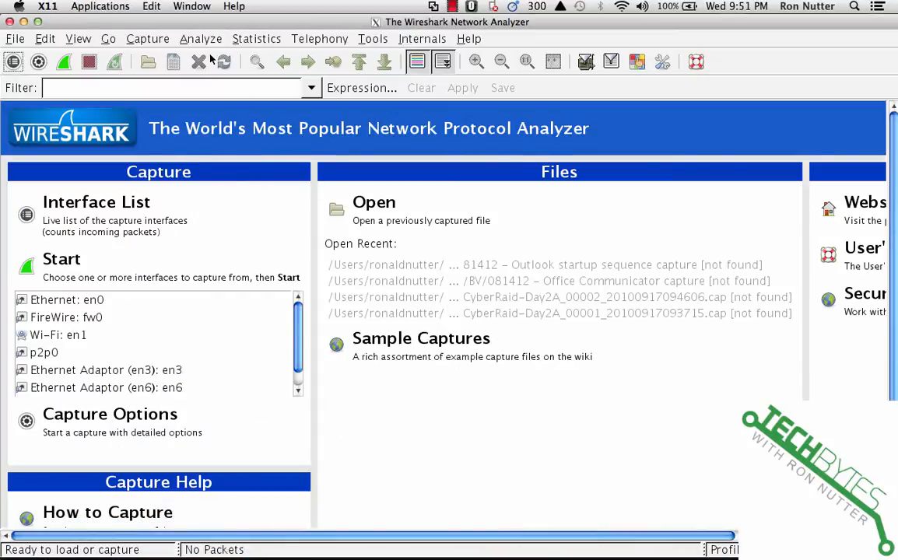
left_click(147, 38)
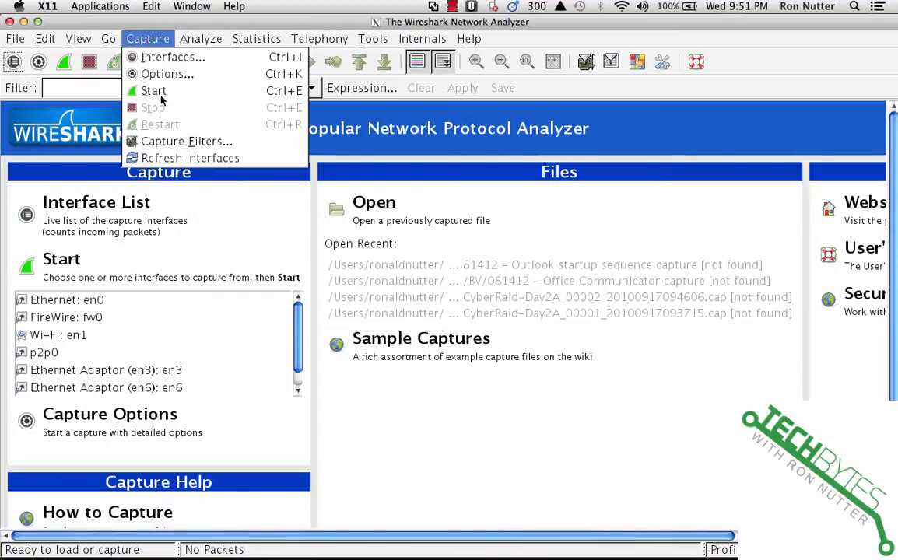
left_click(186, 141)
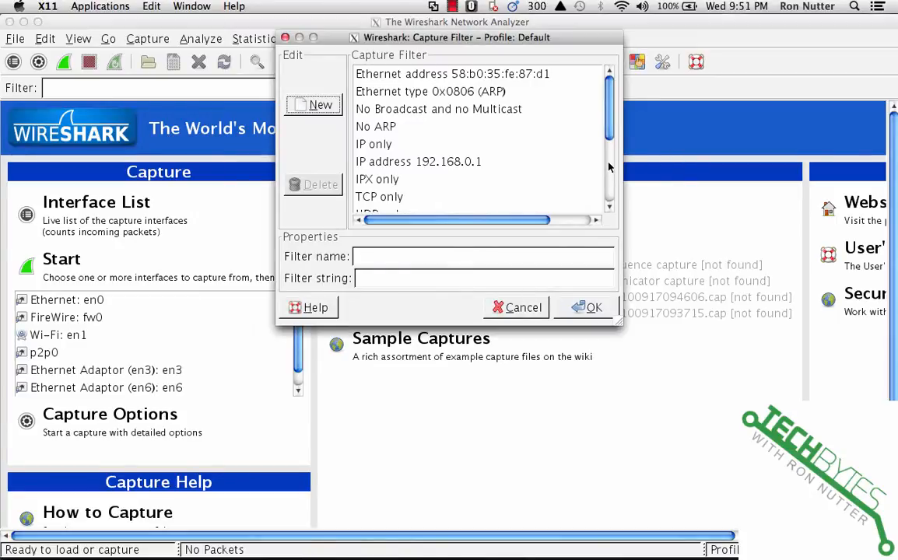
scroll("down", 3)
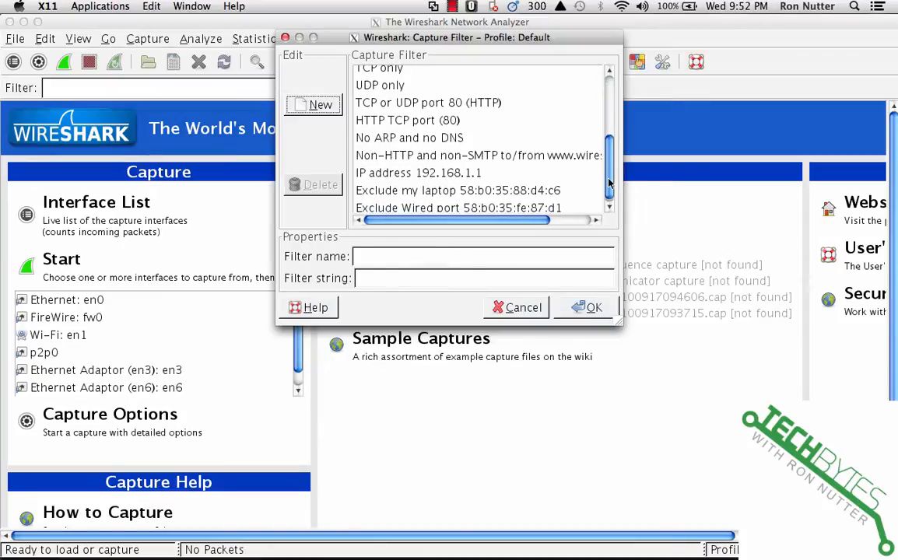
scroll("down", 3)
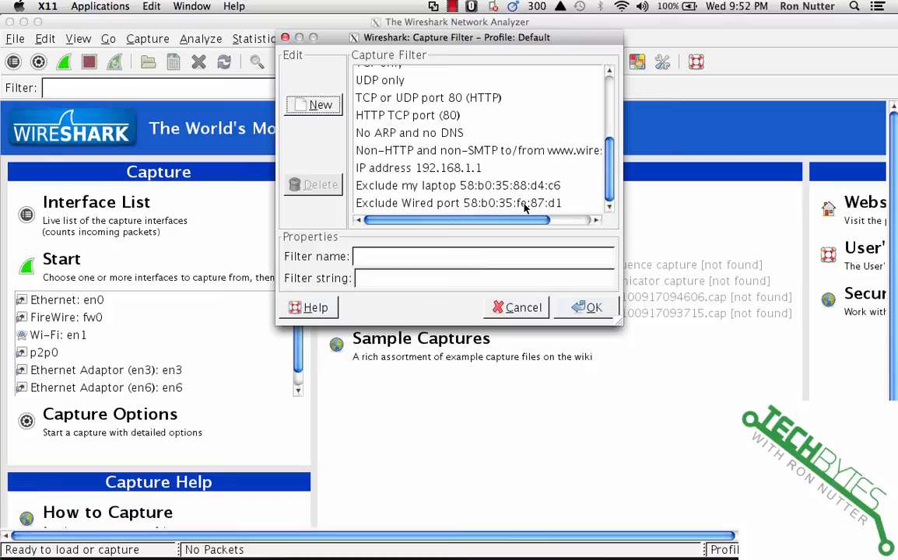
left_click(458, 203)
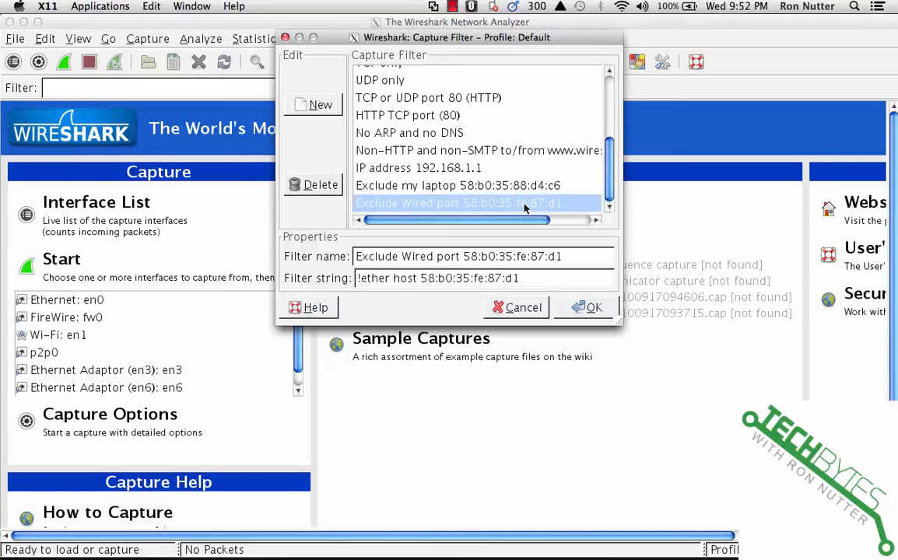
mouse_move(399, 243)
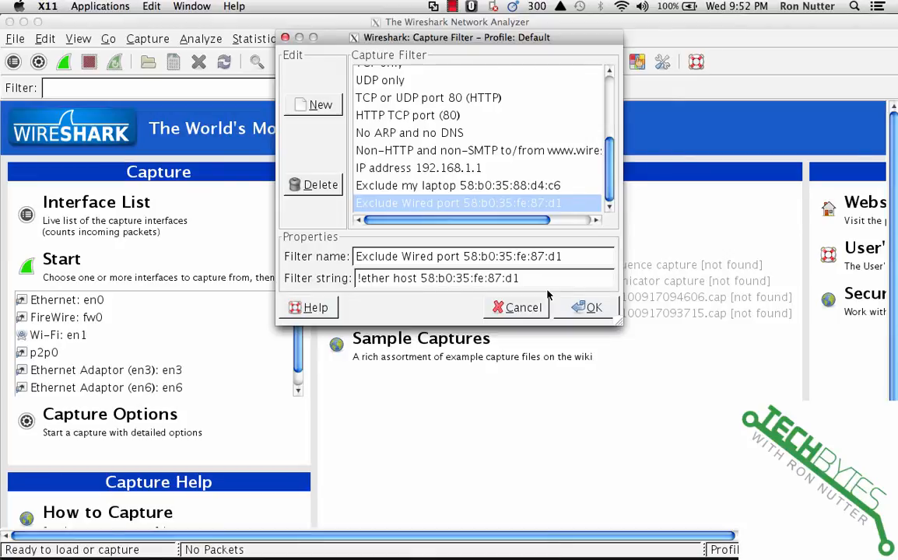
left_click(593, 307)
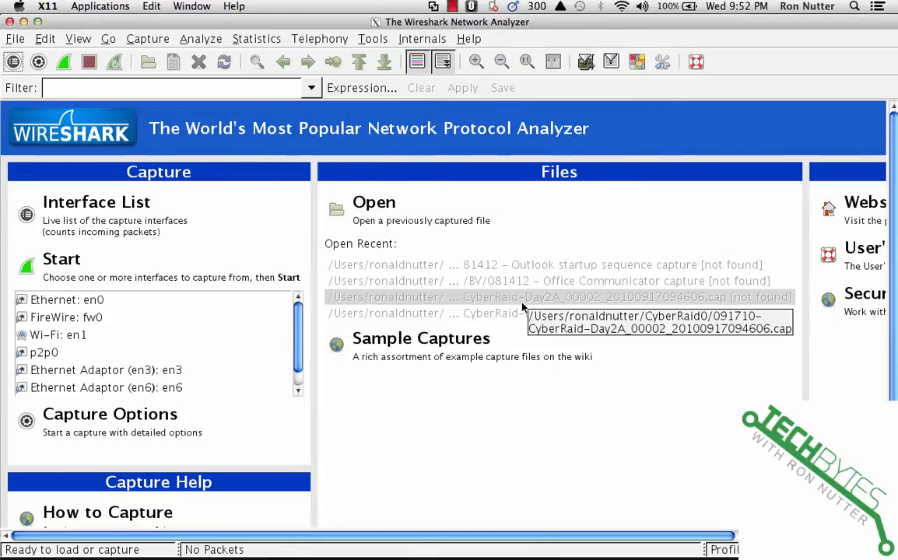
mouse_move(620, 529)
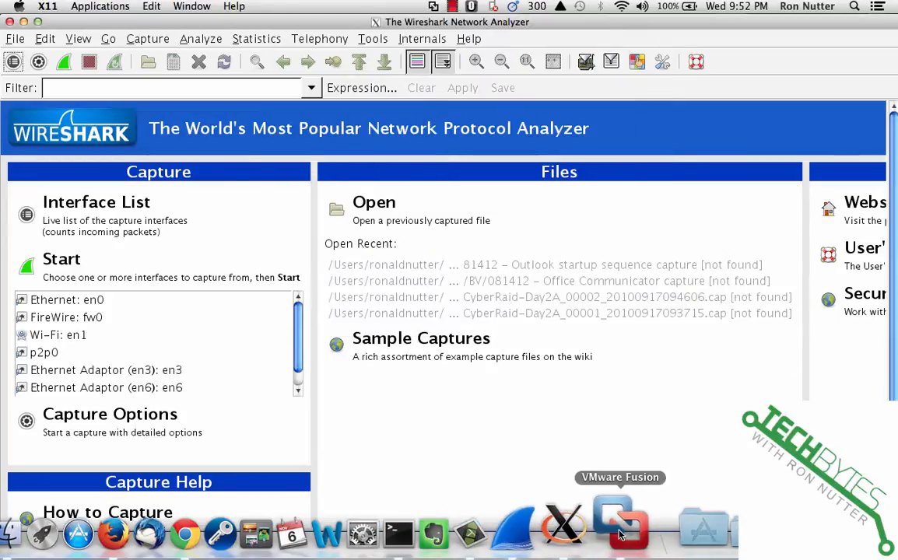
Step: Switch to VMware Fusion showing the Windows 7 VM's ipconfig output
left_click(620, 529)
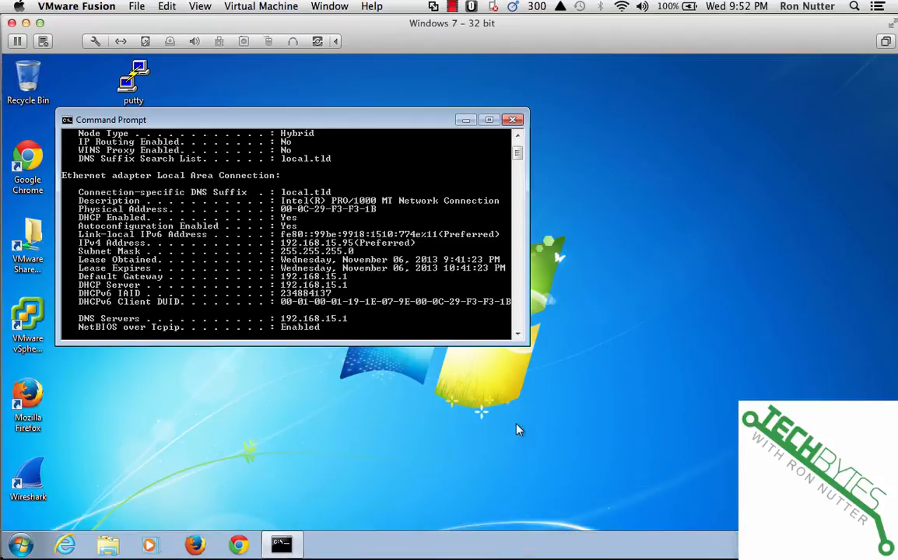
mouse_move(381, 267)
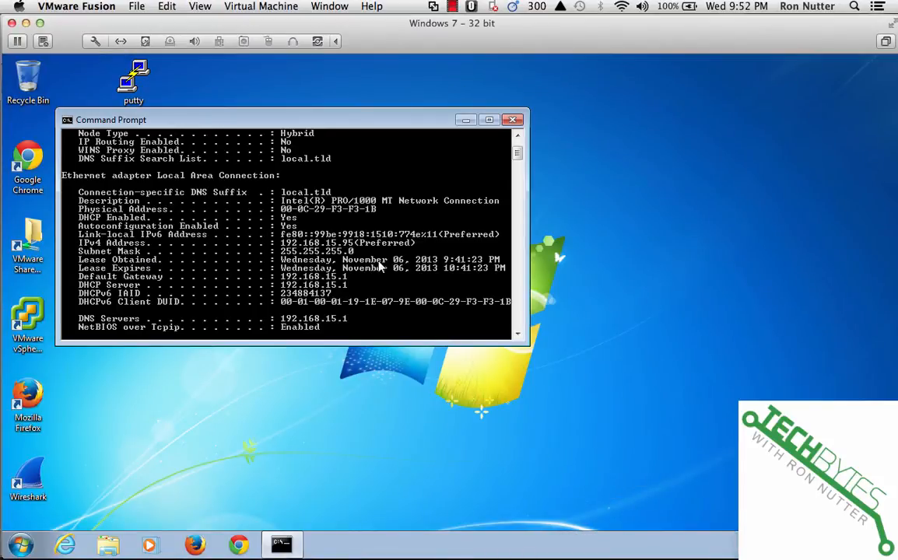
mouse_move(373, 192)
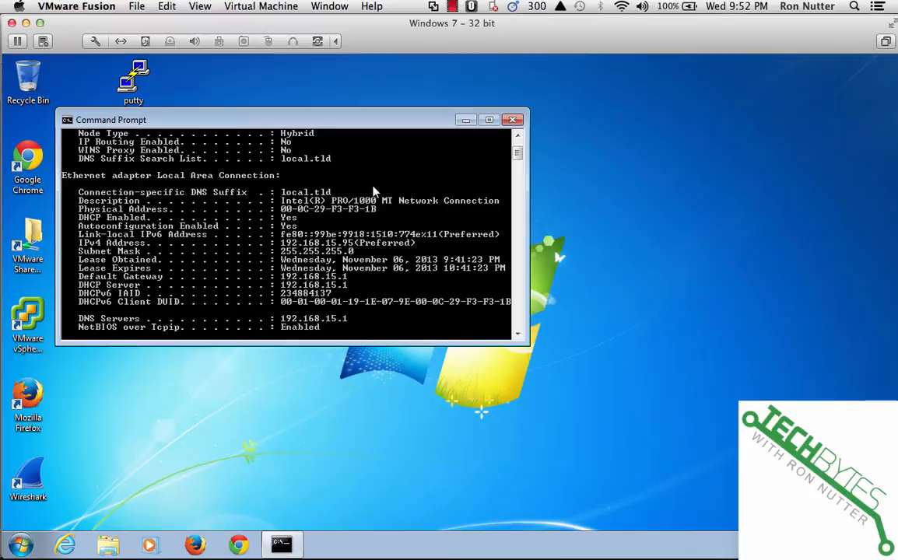
mouse_move(382, 217)
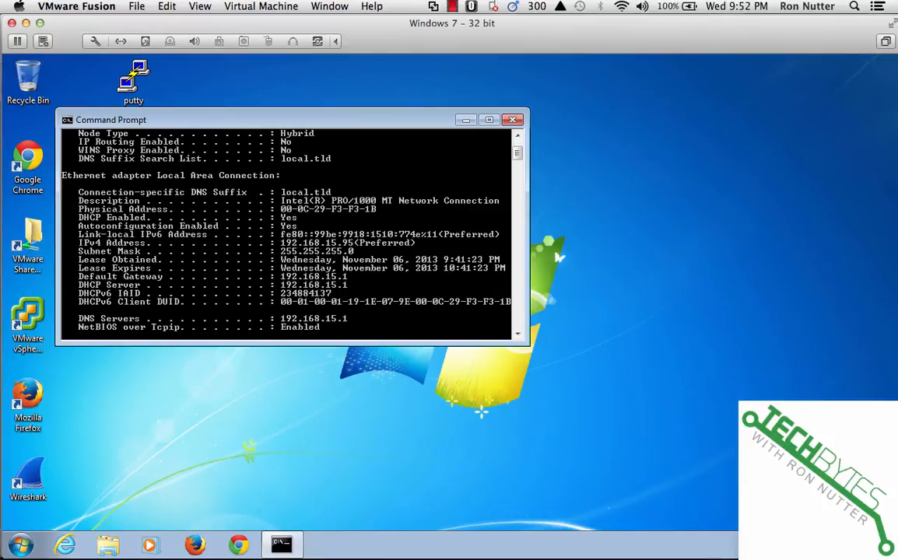
mouse_move(618, 292)
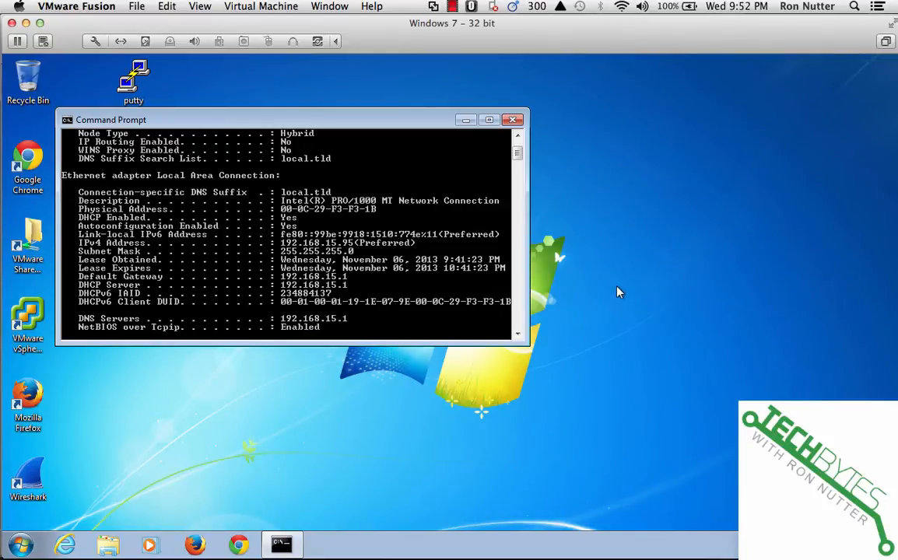
Step: Close Command Prompt, view Local Area Connection properties, cancel, and close Network Connections
left_click(513, 119)
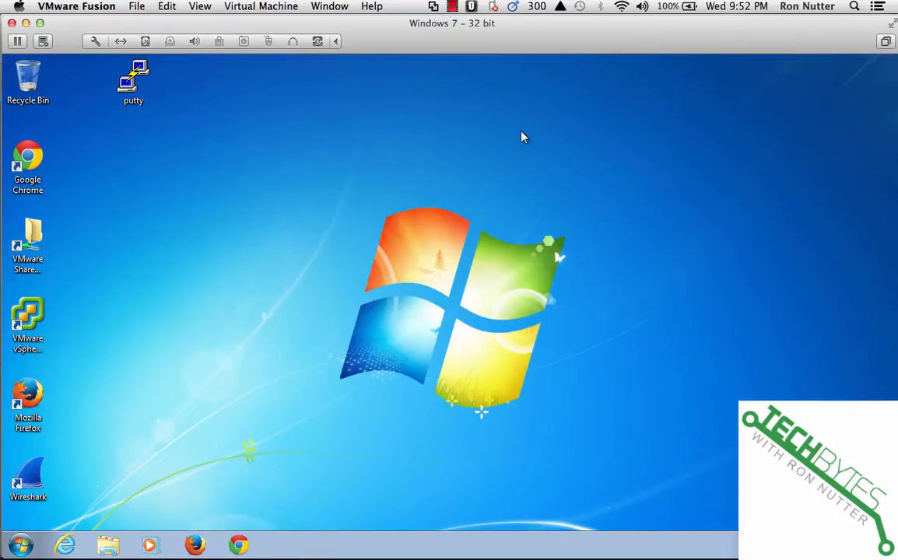
mouse_move(451, 557)
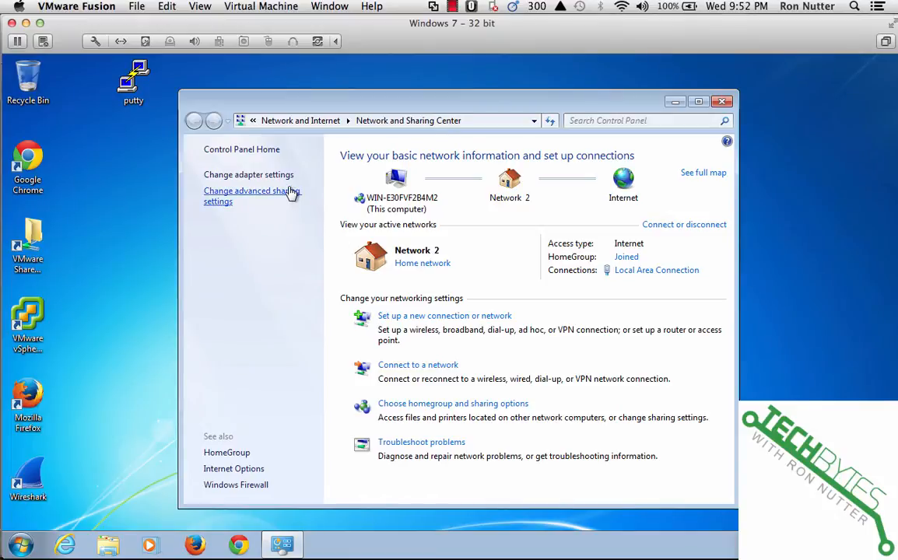
left_click(248, 174)
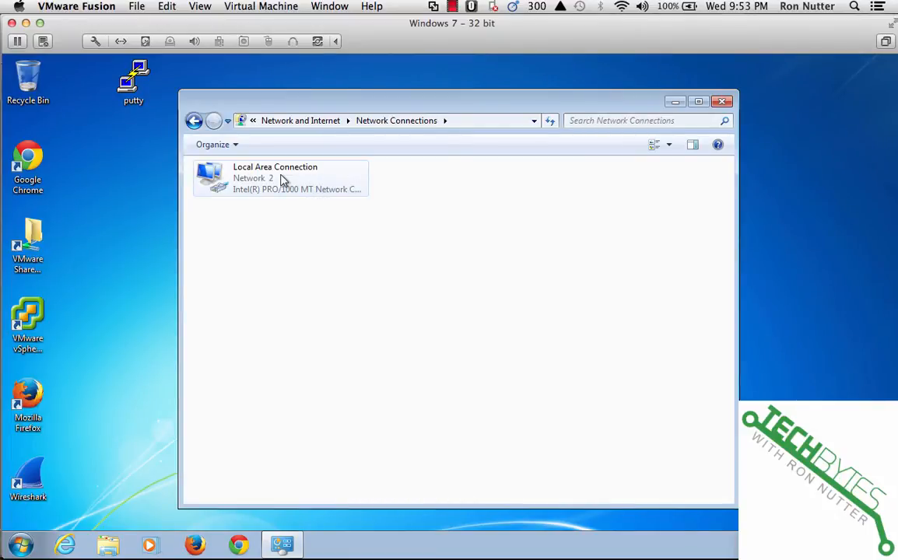
left_click(280, 178)
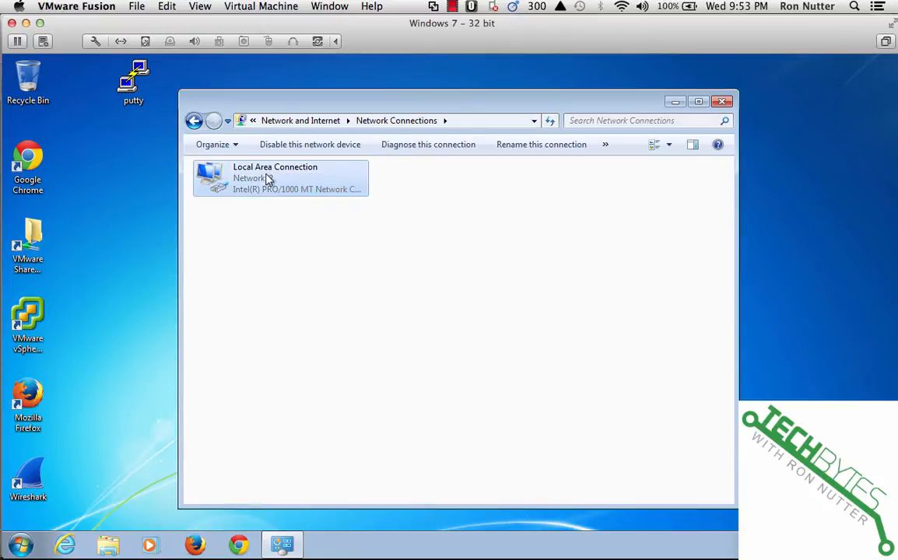
right_click(281, 179)
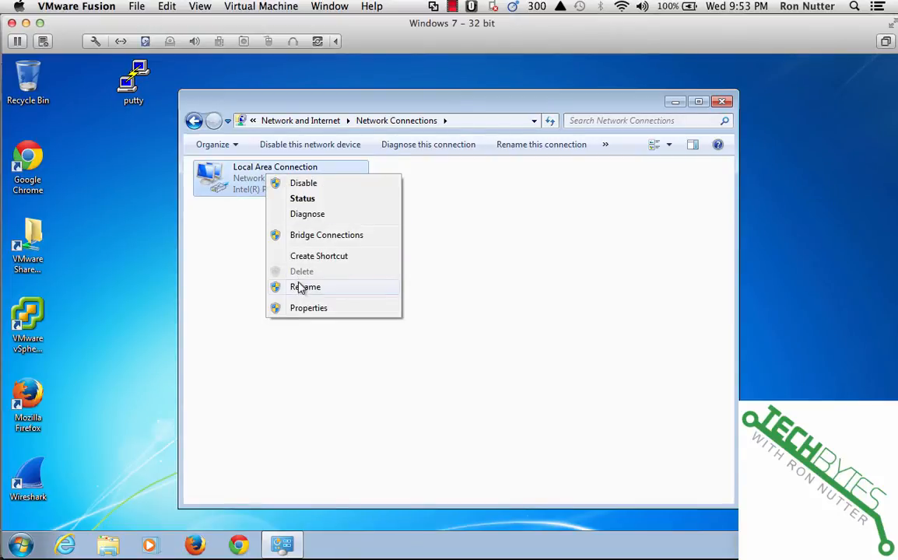
left_click(308, 307)
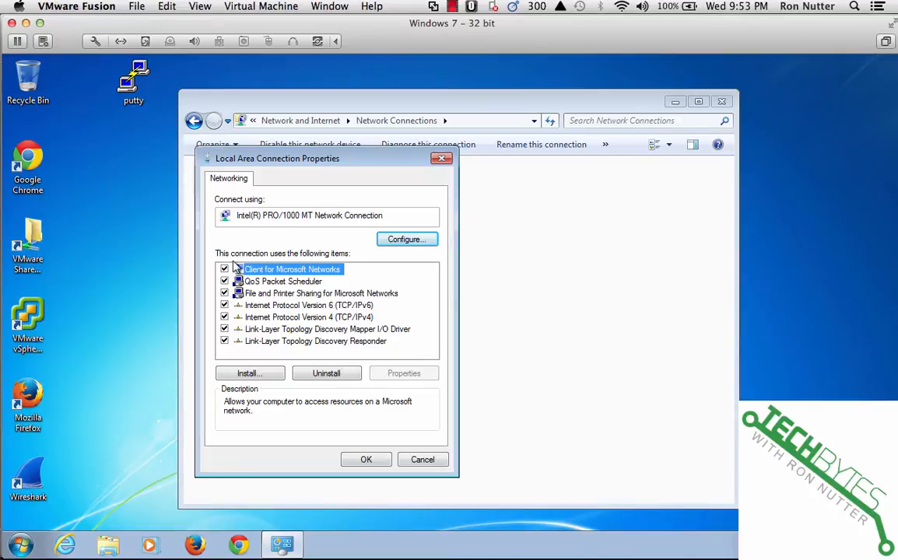
mouse_move(366, 459)
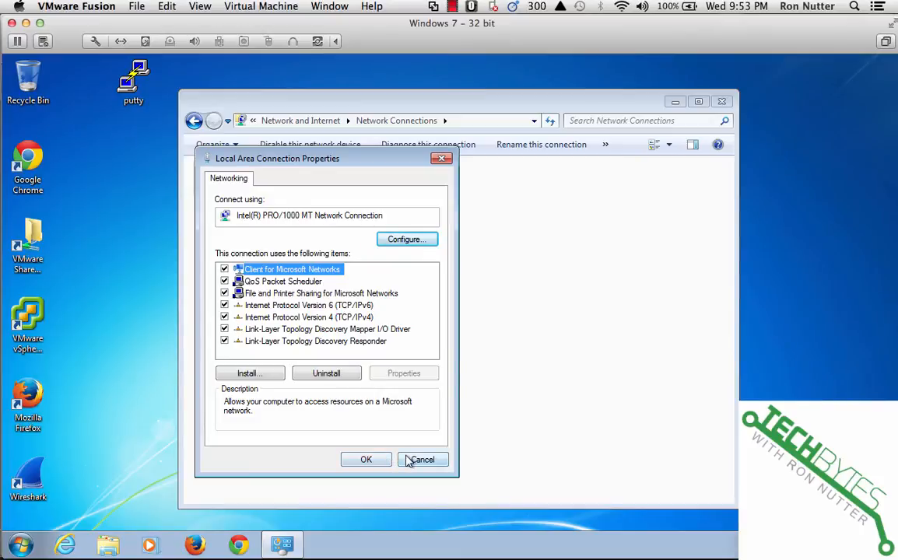
left_click(422, 459)
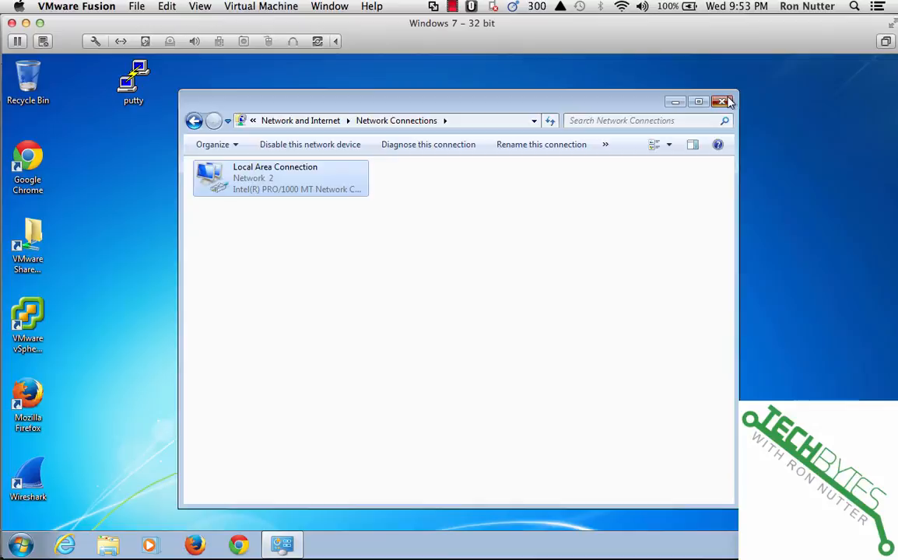
left_click(724, 102)
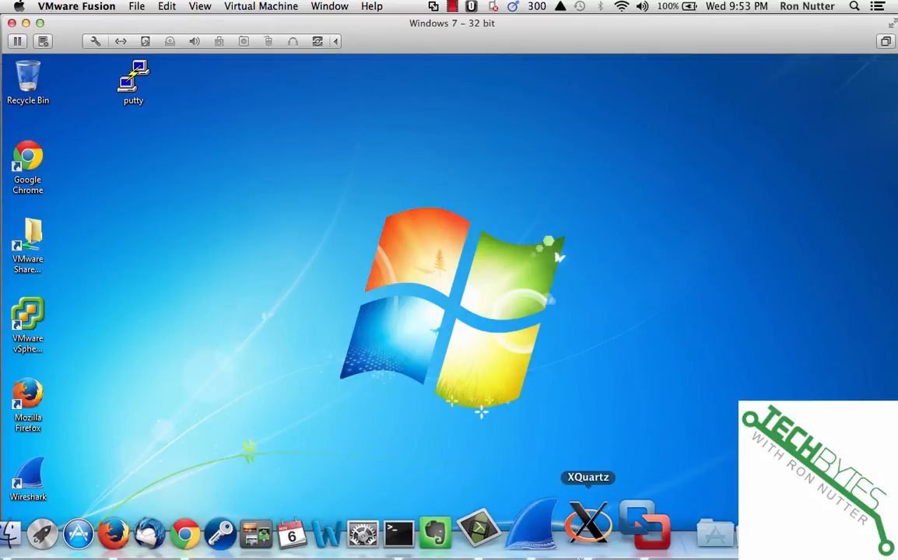
mouse_move(551, 525)
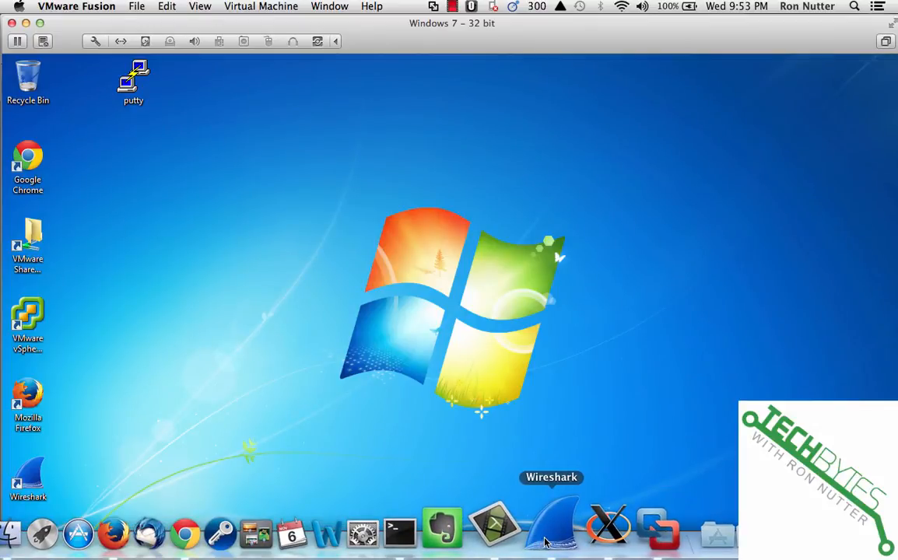
mouse_move(511, 526)
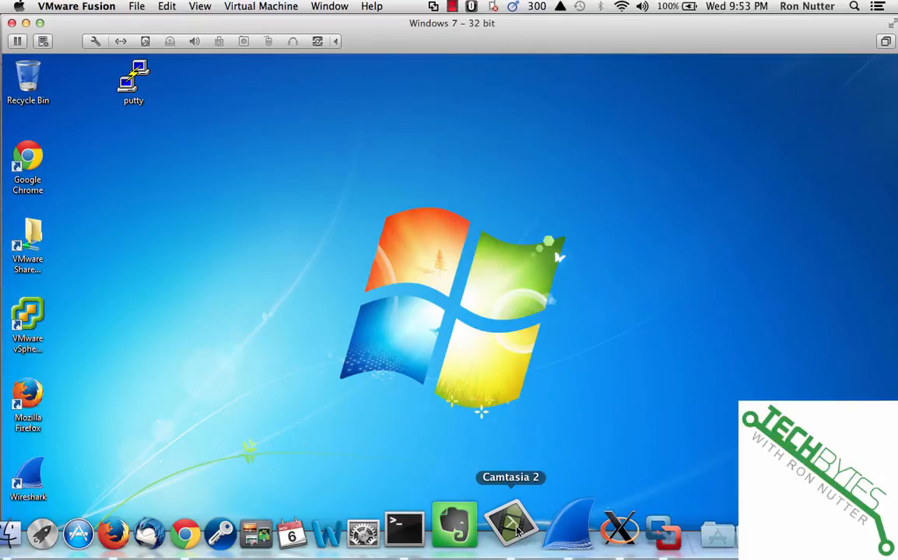
Step: Bring Wireshark (XQuartz) forward from the Dock to its start page
left_click(566, 531)
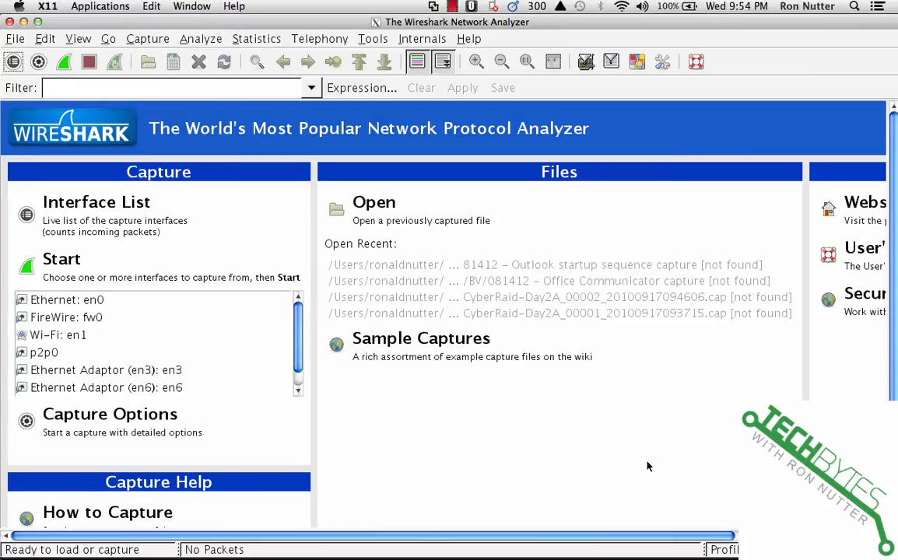
mouse_move(452, 553)
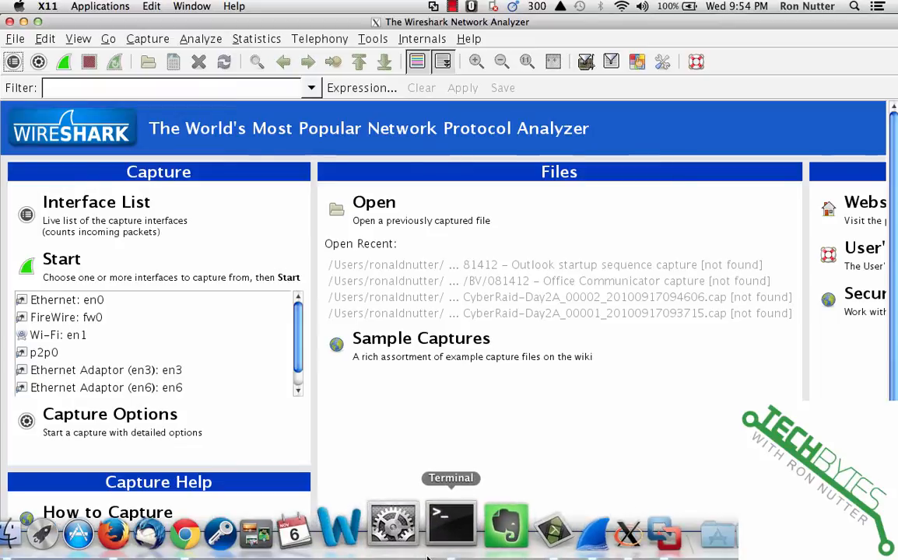
Step: Switch to Google Chrome showing the Amazon SharkTap Network Sniffer page
left_click(185, 533)
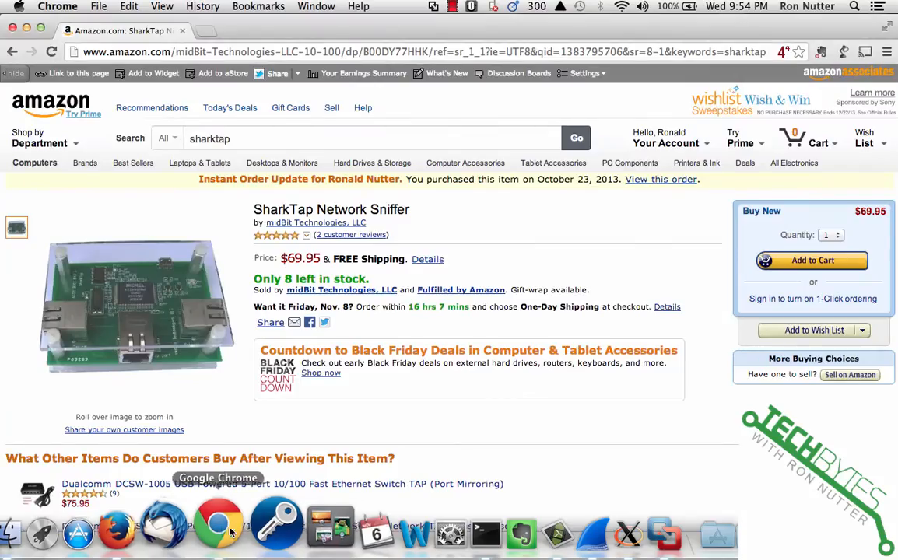